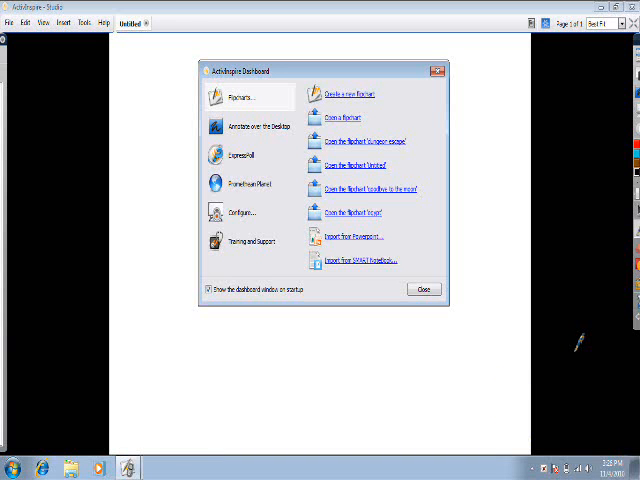
{"action": "mouse_move", "coordinate": [350, 50]}
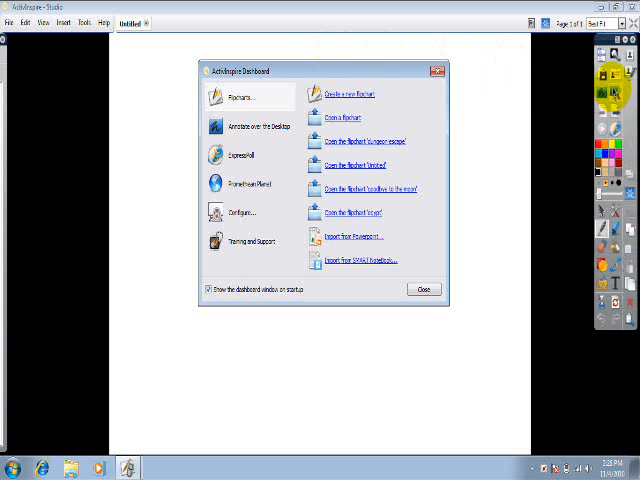
Close the start-up options window and bring the dashboard back
{"action": "left_click", "coordinate": [424, 289]}
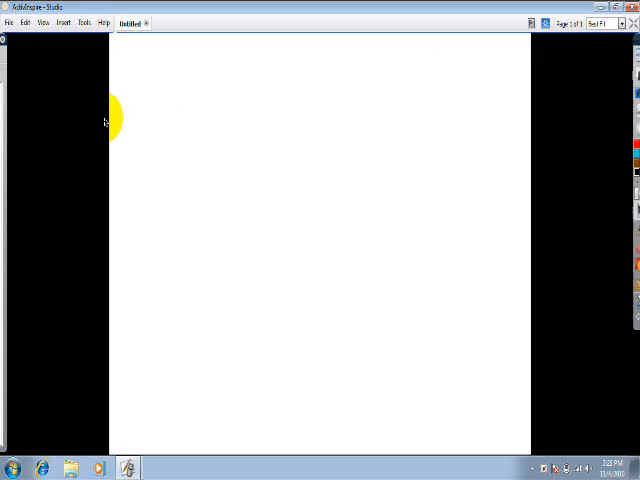
{"action": "left_click", "coordinate": [128, 468]}
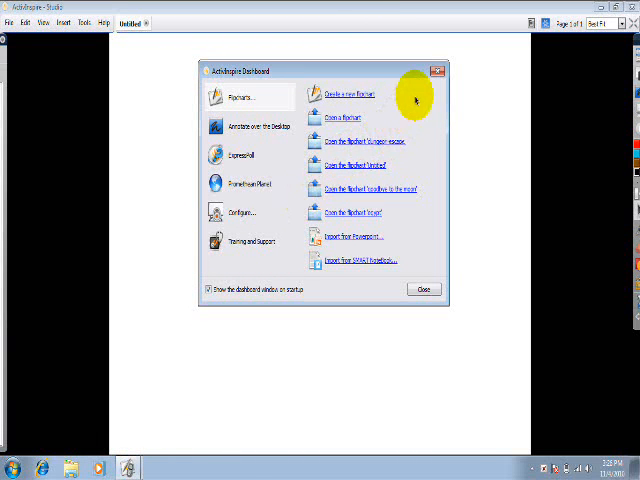
{"action": "mouse_move", "coordinate": [295, 225]}
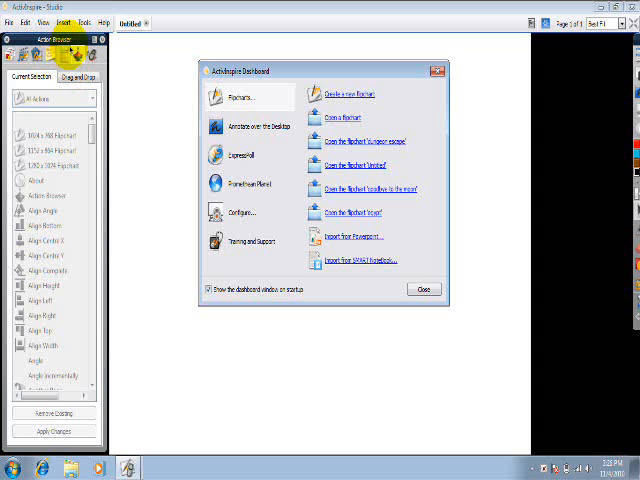
{"action": "mouse_move", "coordinate": [90, 135]}
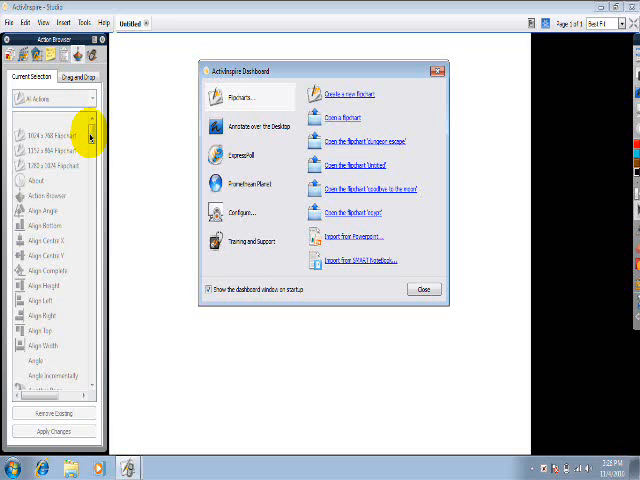
{"action": "mouse_move", "coordinate": [350, 165]}
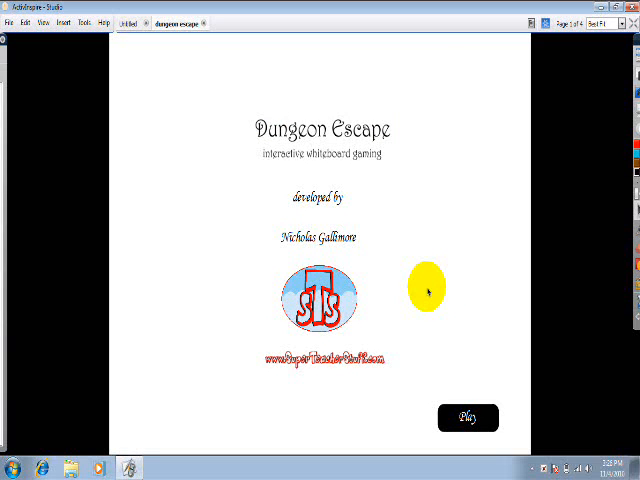
Press Play on the Dungeon Escape title page to reach the dungeon door page
{"action": "left_click_drag", "start_coordinate": [427, 288], "coordinate": [307, 197]}
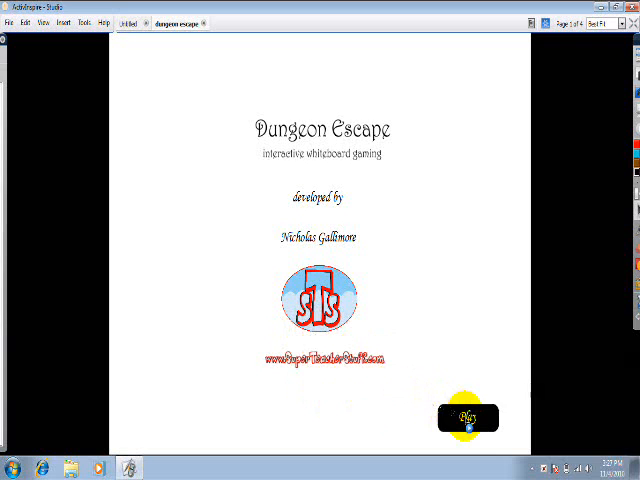
{"action": "left_click", "coordinate": [467, 417]}
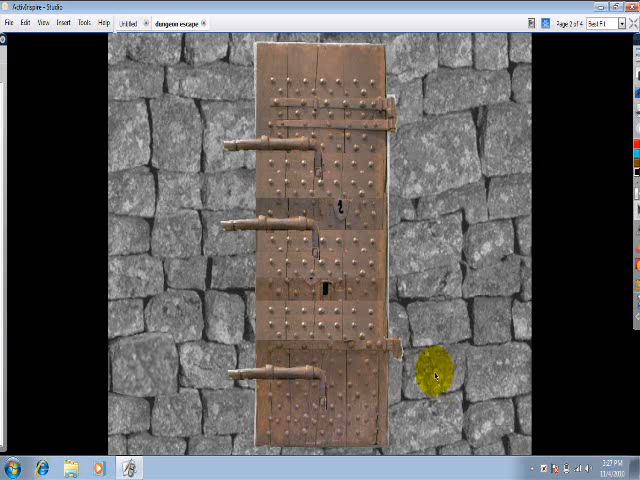
Drag the top bolt handle across the dungeon door to unbolt it
{"action": "left_click_drag", "start_coordinate": [435, 373], "coordinate": [351, 255]}
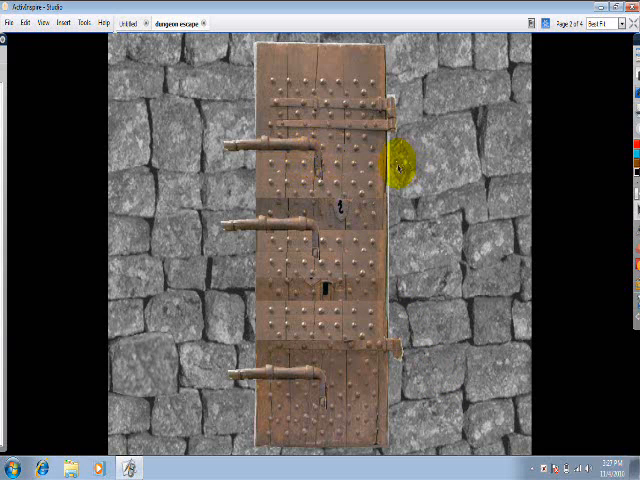
{"action": "left_click_drag", "start_coordinate": [400, 170], "coordinate": [295, 120]}
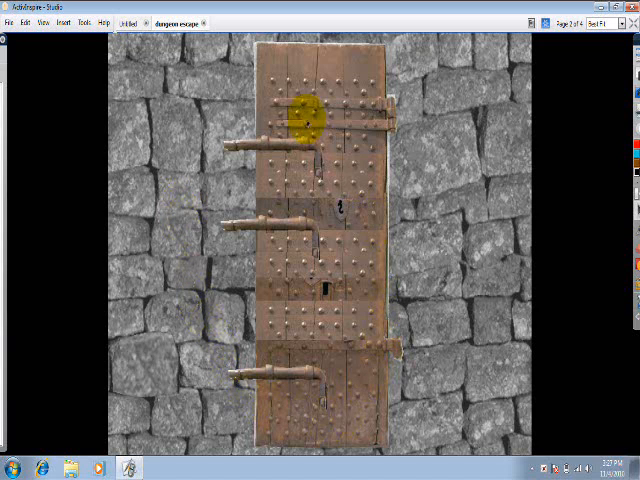
{"action": "left_click_drag", "start_coordinate": [305, 110], "coordinate": [450, 400]}
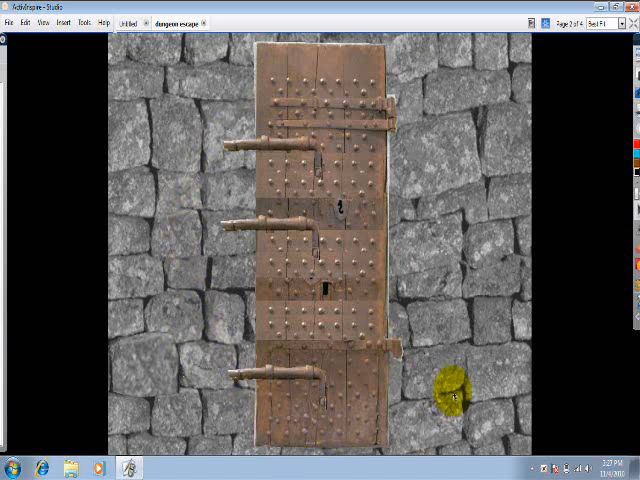
{"action": "left_click_drag", "start_coordinate": [450, 390], "coordinate": [232, 165]}
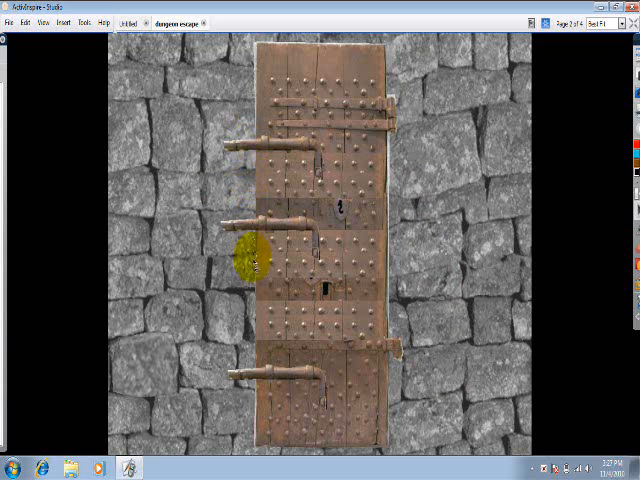
{"action": "left_click_drag", "start_coordinate": [250, 255], "coordinate": [280, 245]}
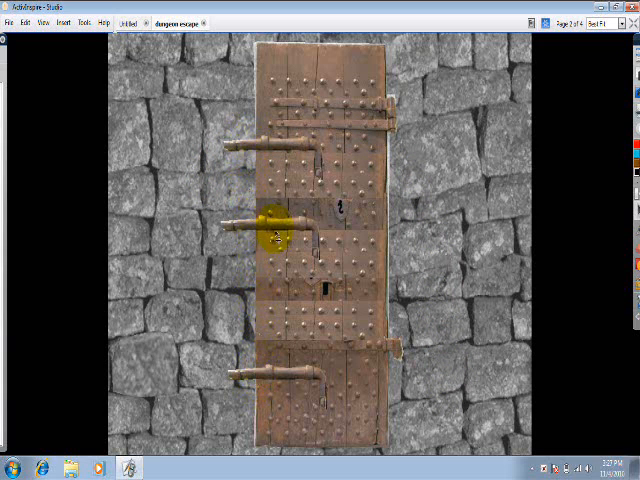
{"action": "left_click_drag", "start_coordinate": [278, 237], "coordinate": [258, 258]}
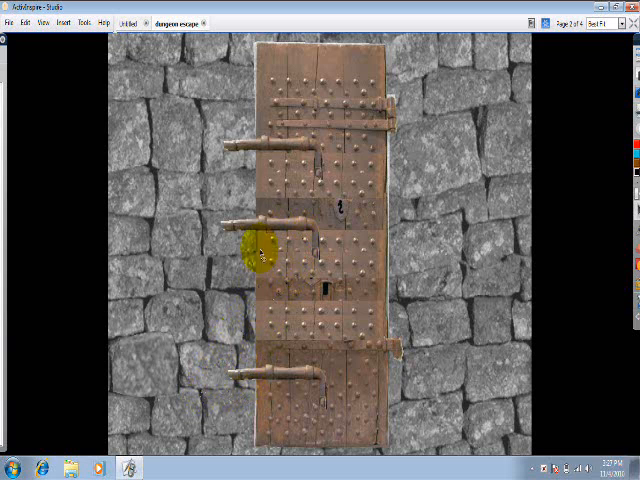
{"action": "left_click_drag", "start_coordinate": [258, 255], "coordinate": [432, 165]}
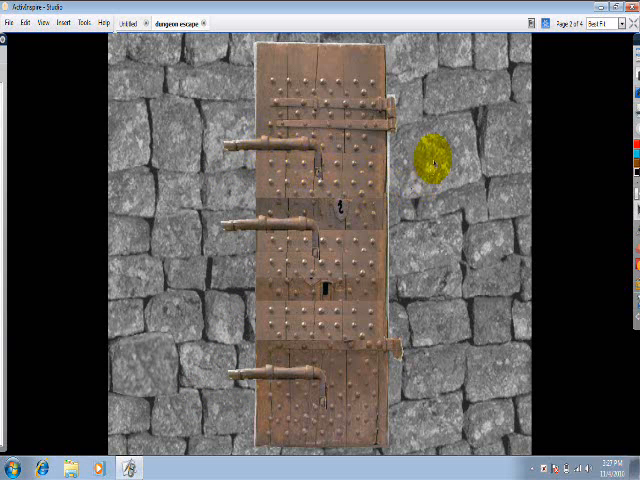
{"action": "left_click_drag", "start_coordinate": [425, 160], "coordinate": [285, 165]}
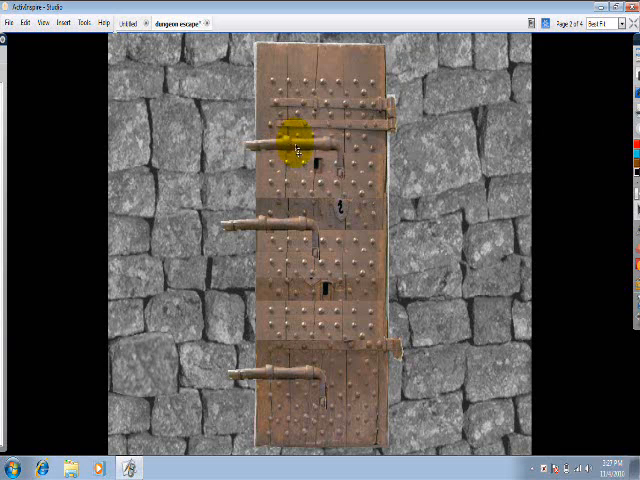
Slide the middle and bottom door bolts open to reveal the parchment scrap
{"action": "left_click_drag", "start_coordinate": [295, 145], "coordinate": [290, 225]}
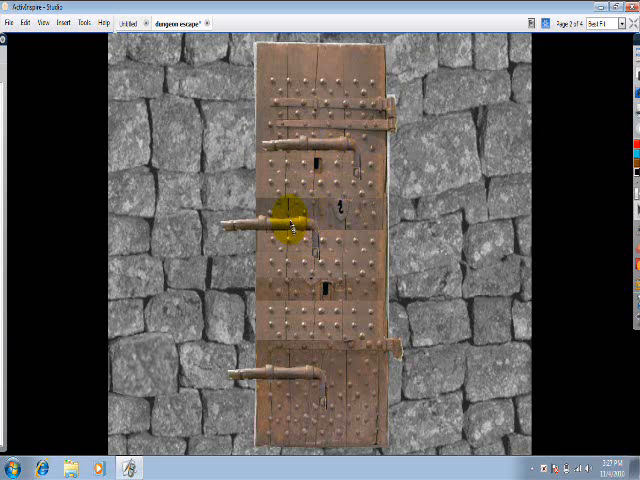
{"action": "left_click_drag", "start_coordinate": [290, 218], "coordinate": [285, 378]}
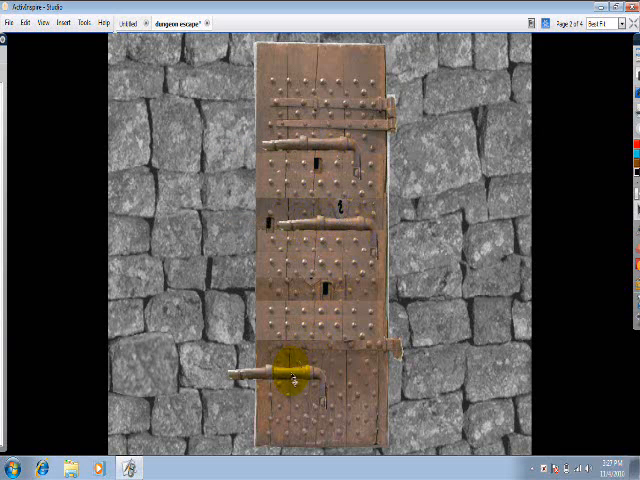
{"action": "left_click_drag", "start_coordinate": [290, 383], "coordinate": [240, 390]}
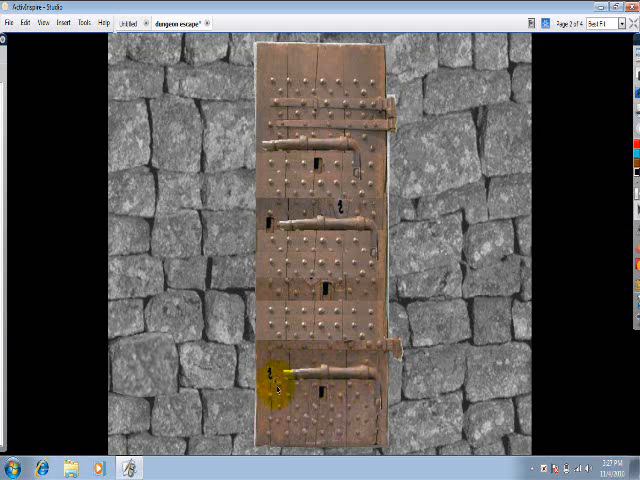
{"action": "left_click_drag", "start_coordinate": [265, 385], "coordinate": [265, 285]}
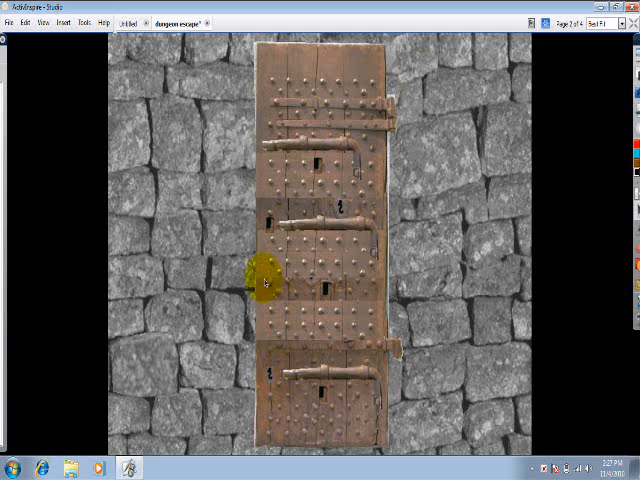
{"action": "left_click_drag", "start_coordinate": [263, 283], "coordinate": [318, 172]}
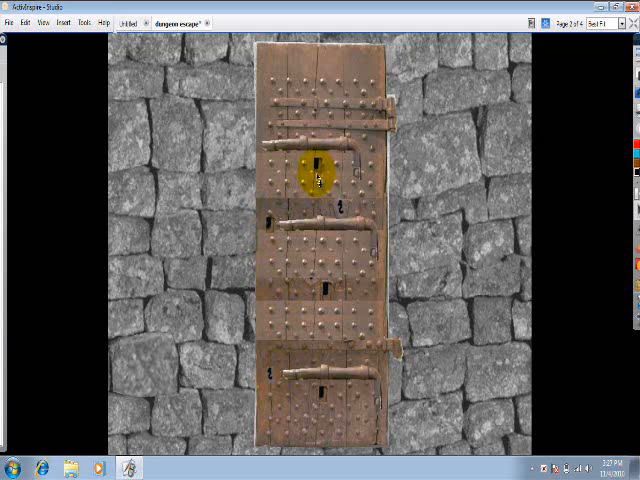
{"action": "left_click_drag", "start_coordinate": [315, 170], "coordinate": [275, 218]}
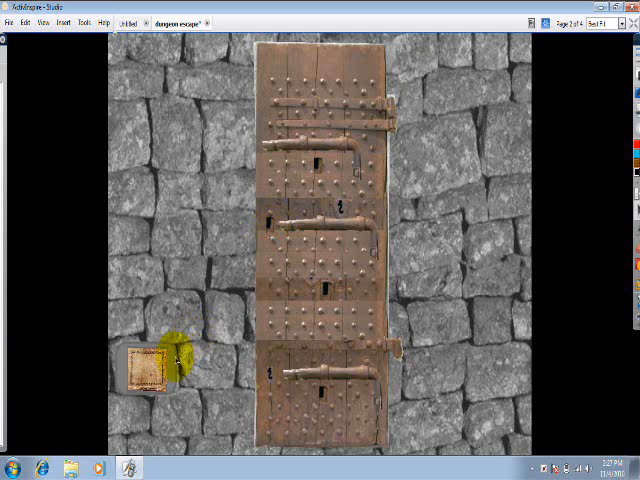
{"action": "left_click_drag", "start_coordinate": [160, 365], "coordinate": [275, 225]}
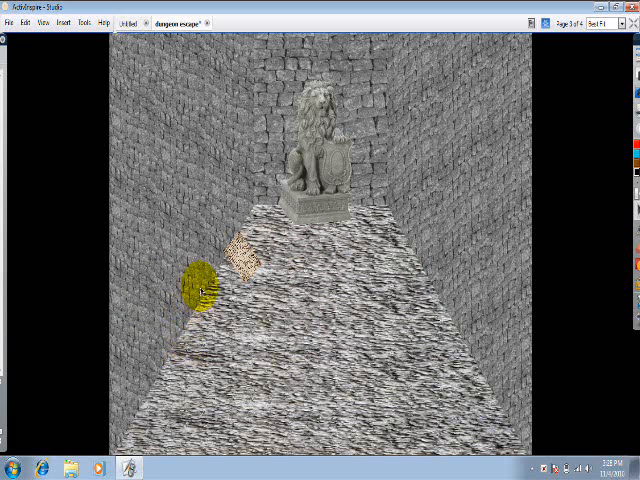
Open the hallway parchment to read the guards' words 'Alsha tamir dev lon'
{"action": "left_click_drag", "start_coordinate": [200, 285], "coordinate": [480, 155]}
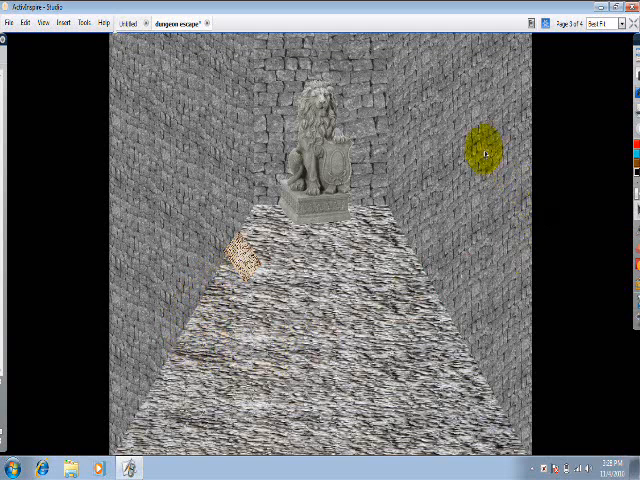
{"action": "left_click_drag", "start_coordinate": [480, 155], "coordinate": [155, 260]}
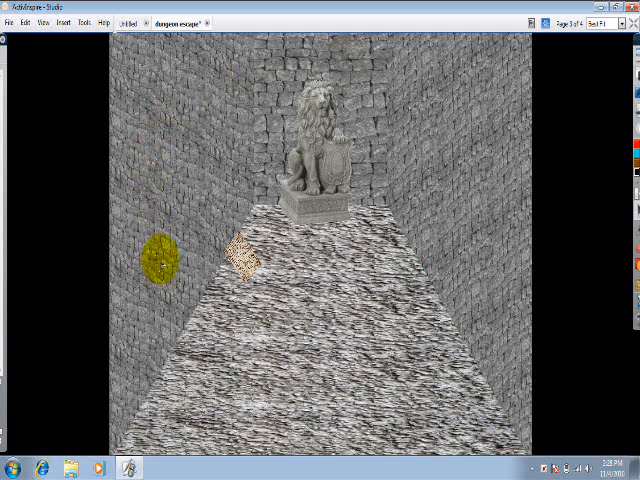
{"action": "left_click_drag", "start_coordinate": [160, 255], "coordinate": [307, 150]}
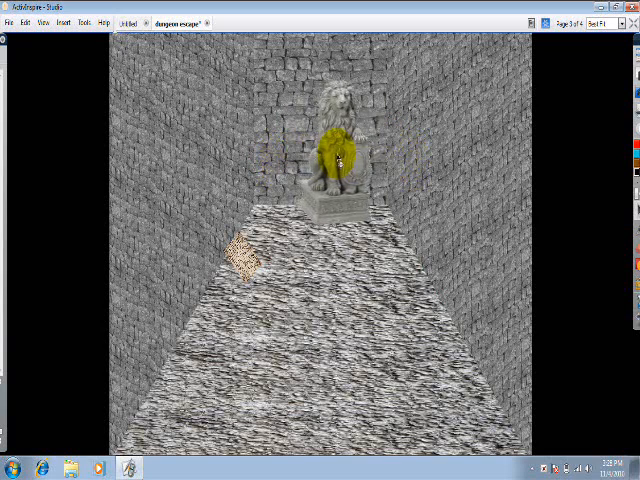
{"action": "left_click_drag", "start_coordinate": [335, 150], "coordinate": [210, 275]}
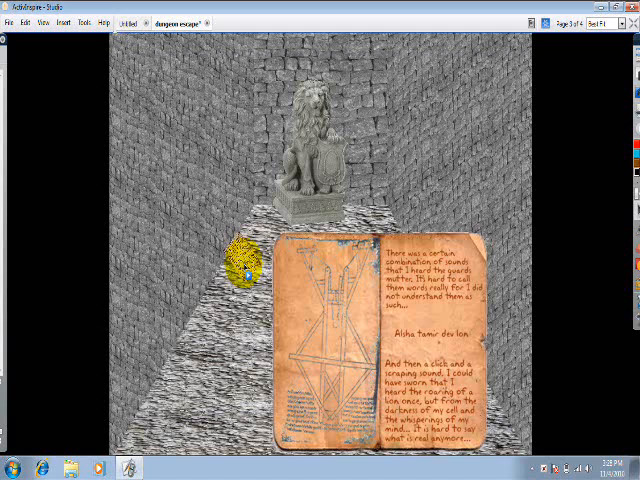
Dismiss the journal and advance to page 4, the empty stone corridor
{"action": "left_click_drag", "start_coordinate": [245, 265], "coordinate": [385, 300]}
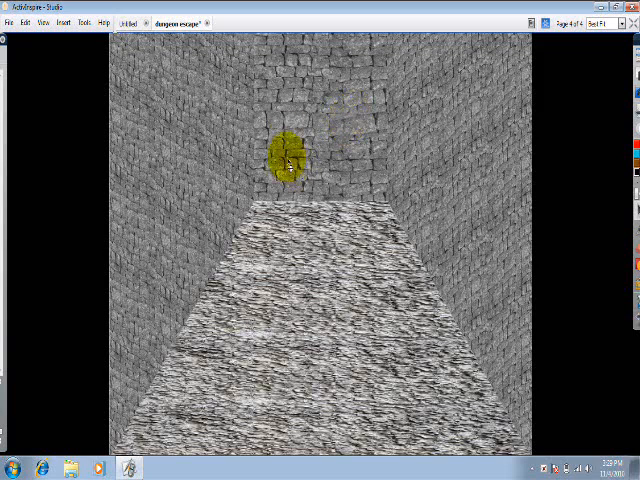
{"action": "left_click_drag", "start_coordinate": [288, 160], "coordinate": [352, 172]}
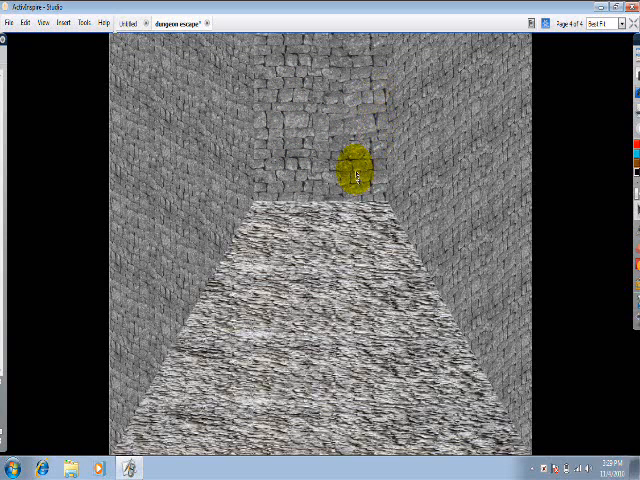
{"action": "left_click_drag", "start_coordinate": [355, 165], "coordinate": [150, 145]}
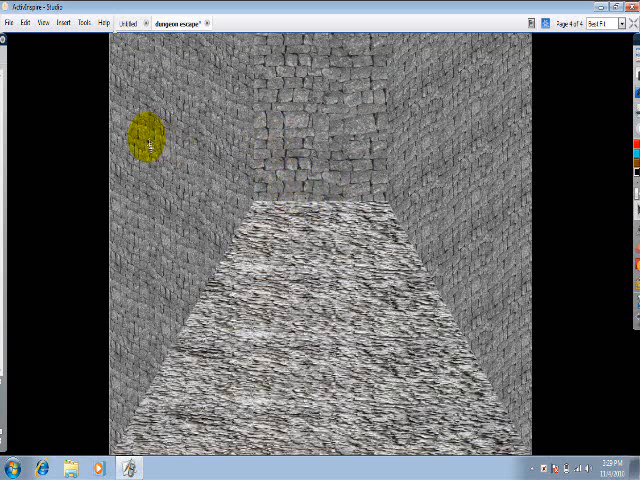
{"action": "left_click_drag", "start_coordinate": [150, 140], "coordinate": [313, 245]}
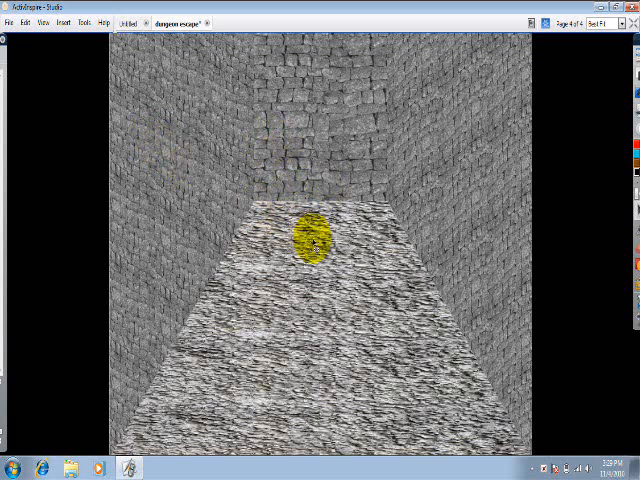
{"action": "left_click_drag", "start_coordinate": [315, 240], "coordinate": [480, 225]}
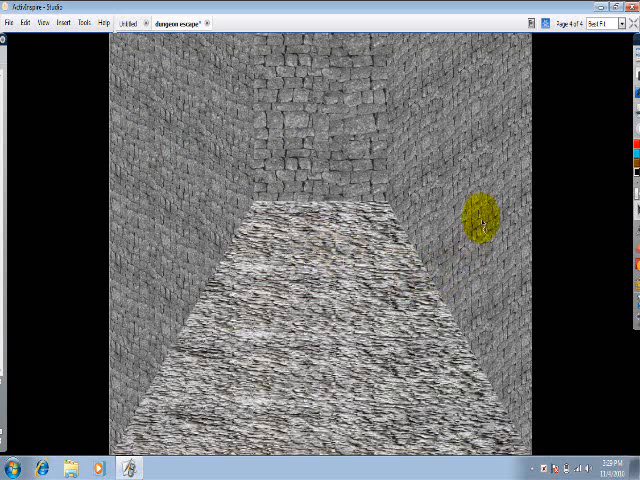
{"action": "left_click_drag", "start_coordinate": [480, 220], "coordinate": [385, 150]}
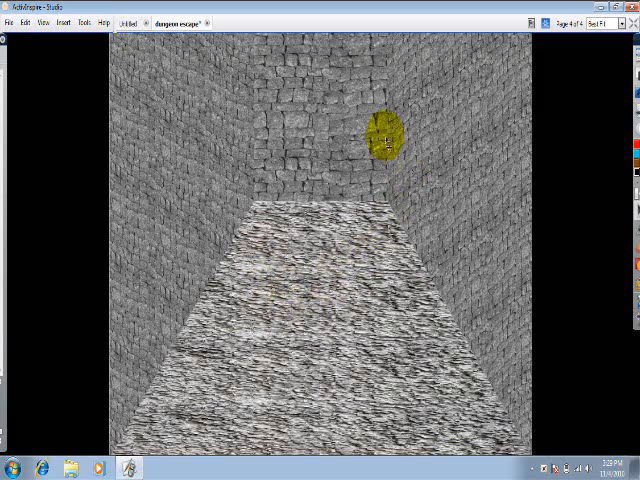